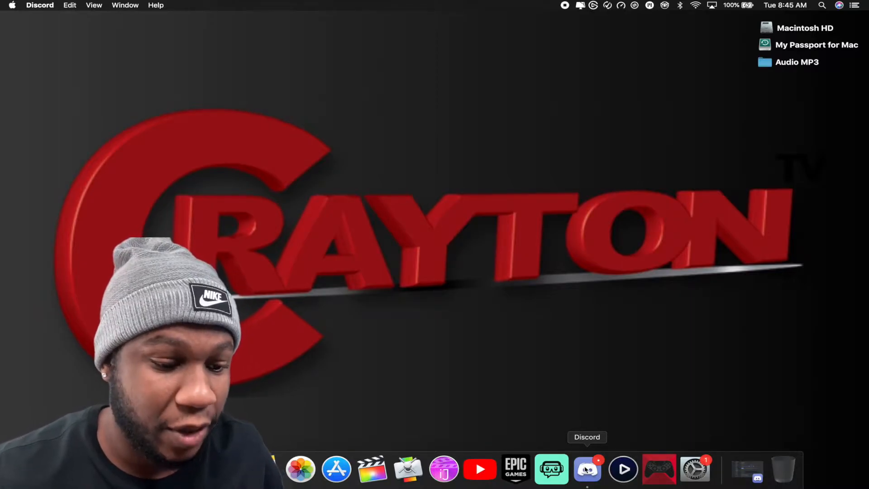
Bring Discord to the front to reach its Voice & Video settings
left_click(586, 468)
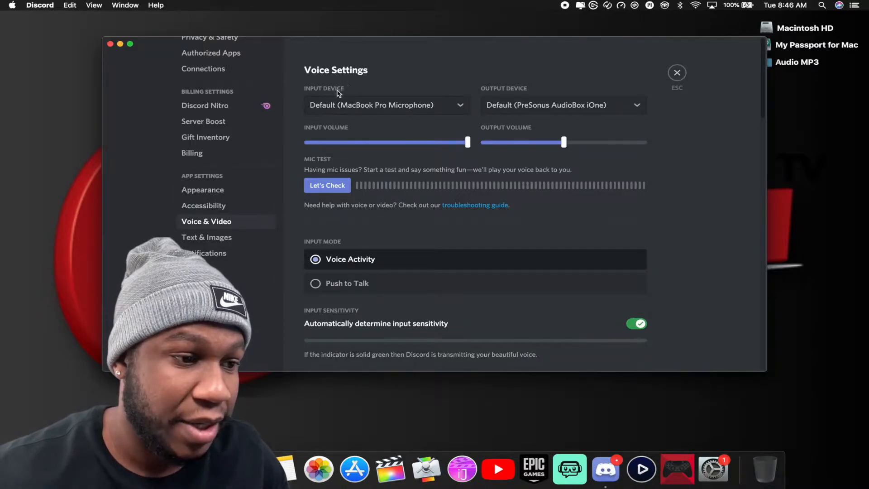
Set Discord's voice input device to HyperX Quadcast
left_click(386, 105)
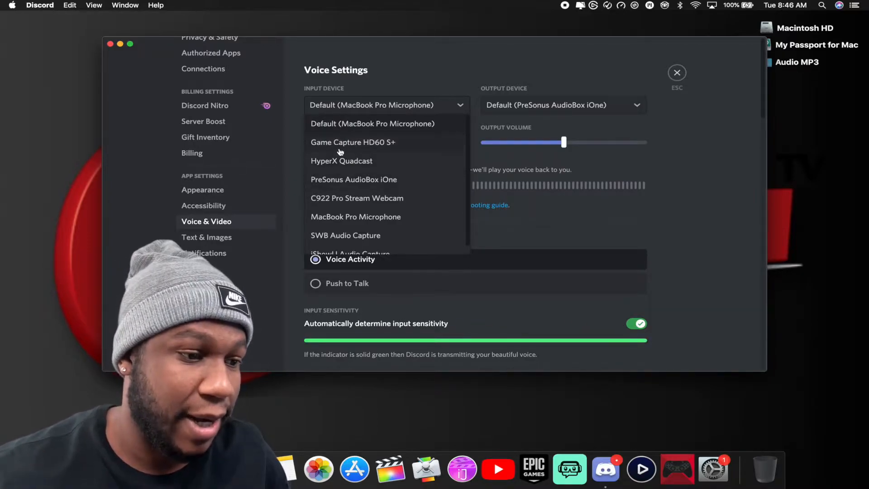
left_click(341, 162)
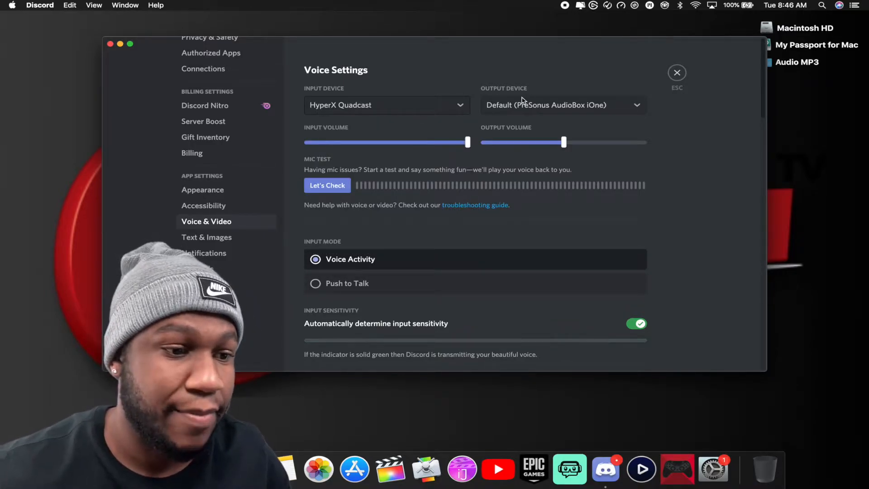
Set Discord's voice output device to iShowU Audio Capture
left_click(562, 105)
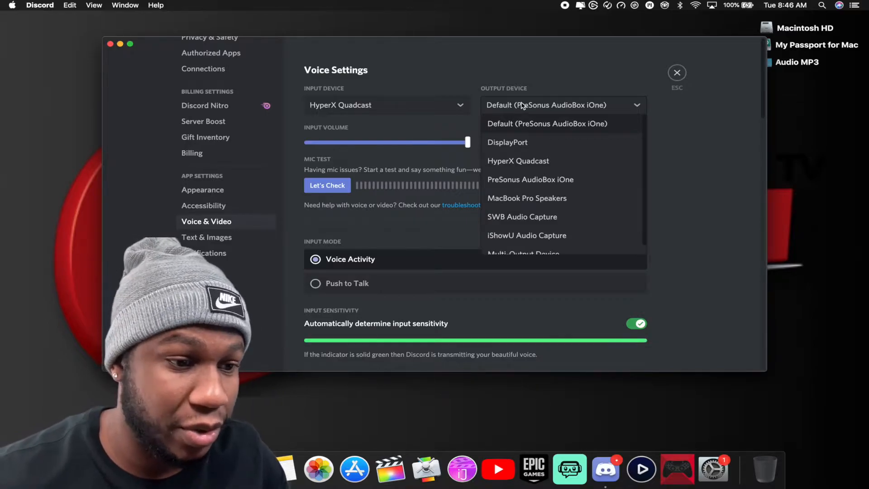
mouse_move(524, 171)
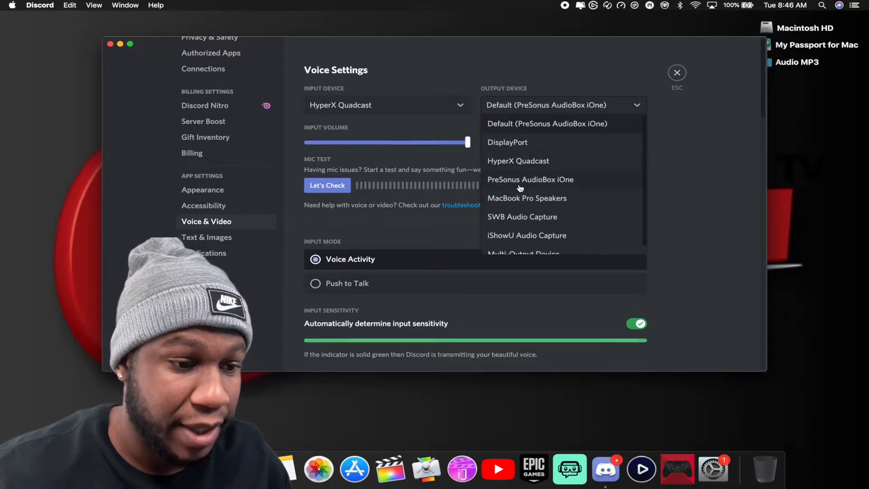
left_click(526, 235)
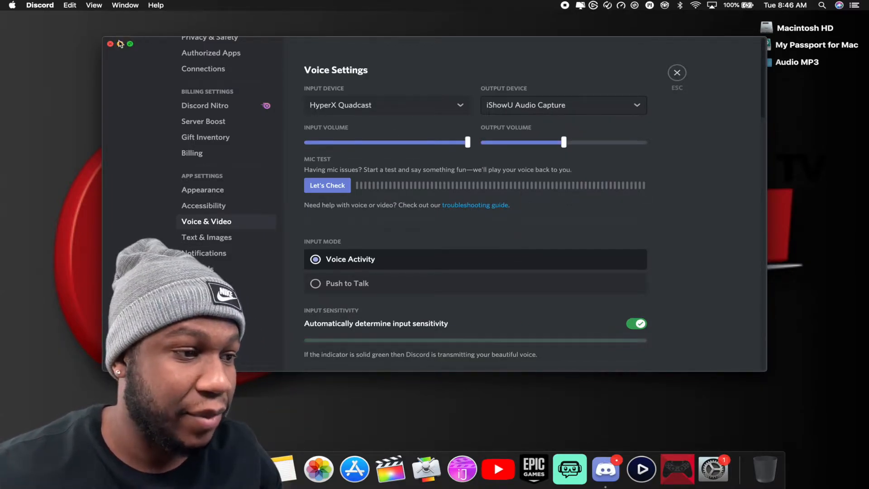
Close Discord's settings and bring up the Streamlabs OBS Settings window
left_click(110, 43)
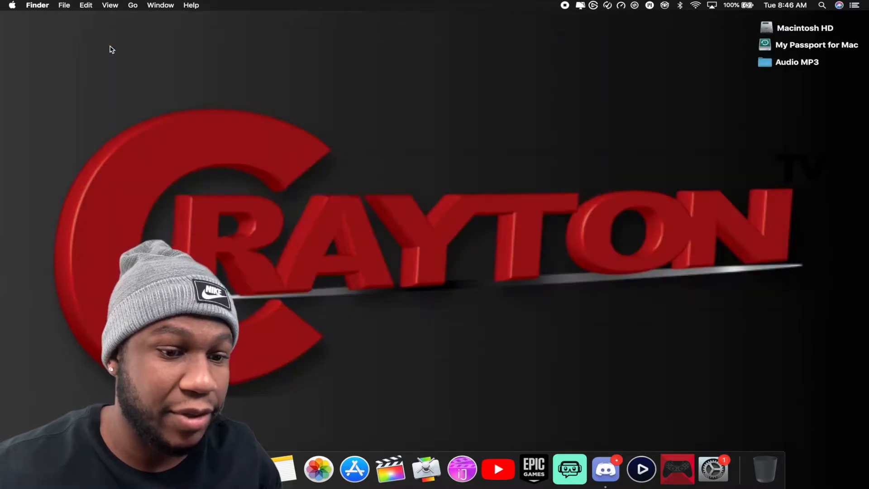
left_click(569, 469)
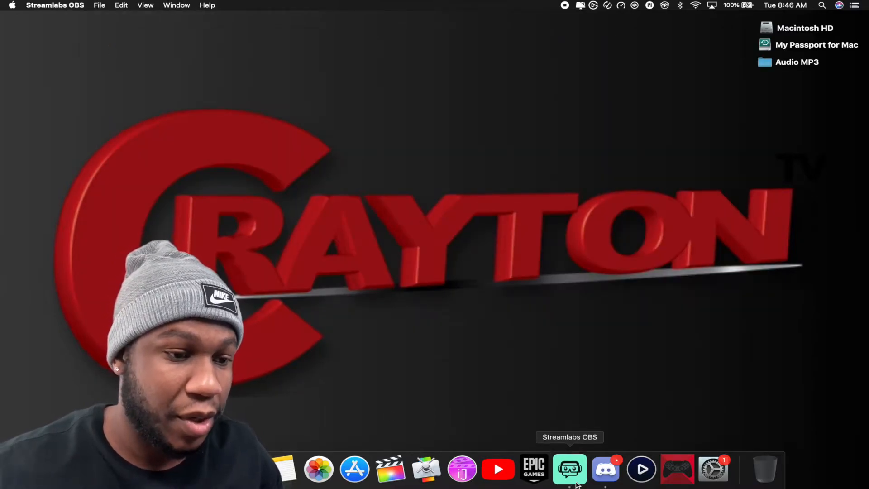
left_click(570, 468)
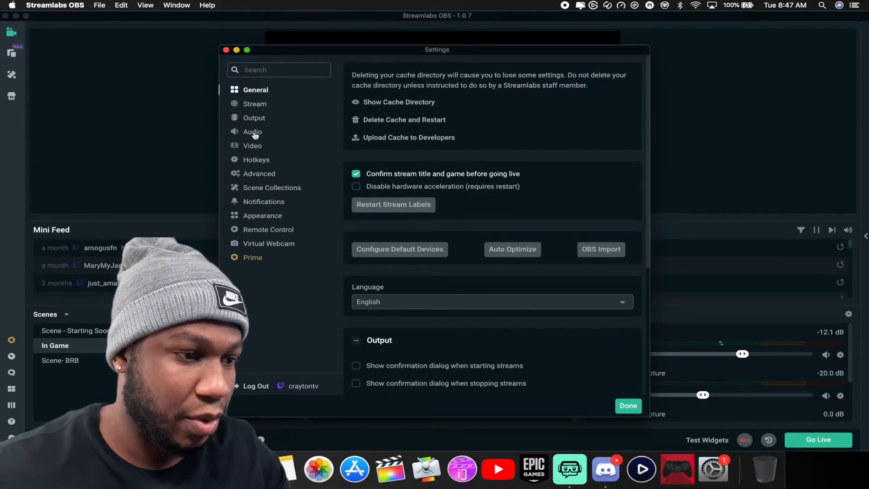
Show the Audio page to add iShowU Audio Capture as Mic/Auxiliary Device 2
left_click(252, 131)
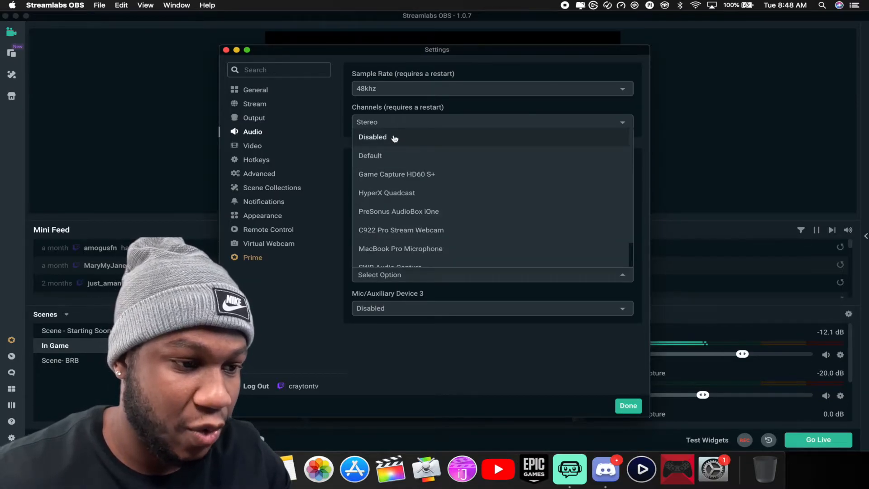
mouse_move(398, 210)
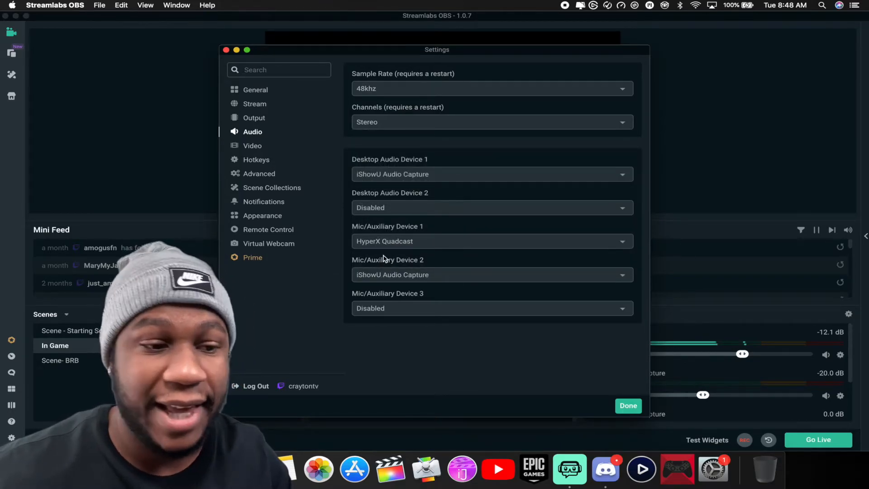
Close Settings so the mixer shows the new iShowU Audio Capture channel beside HyperX Quadcast
left_click(627, 405)
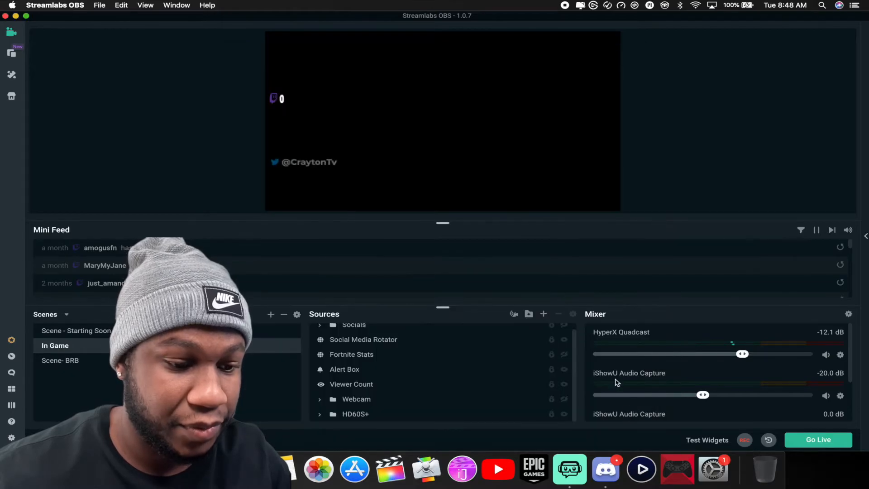
scroll("down", 3)
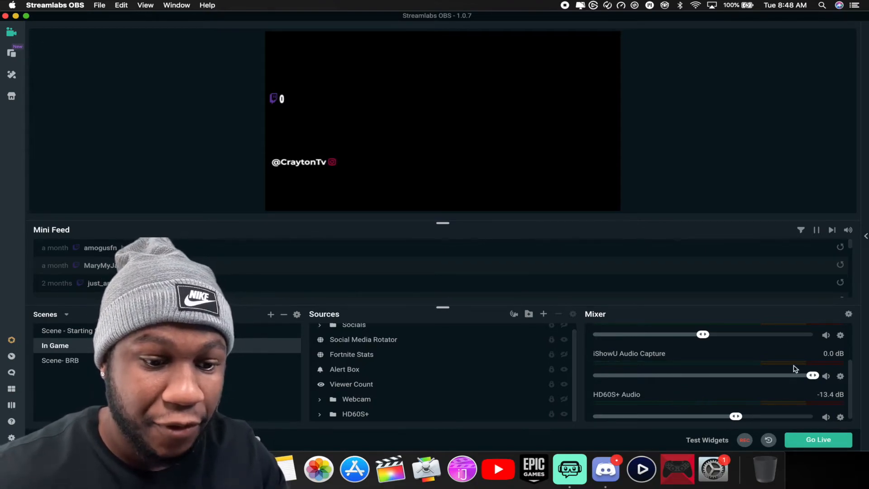
mouse_move(850, 314)
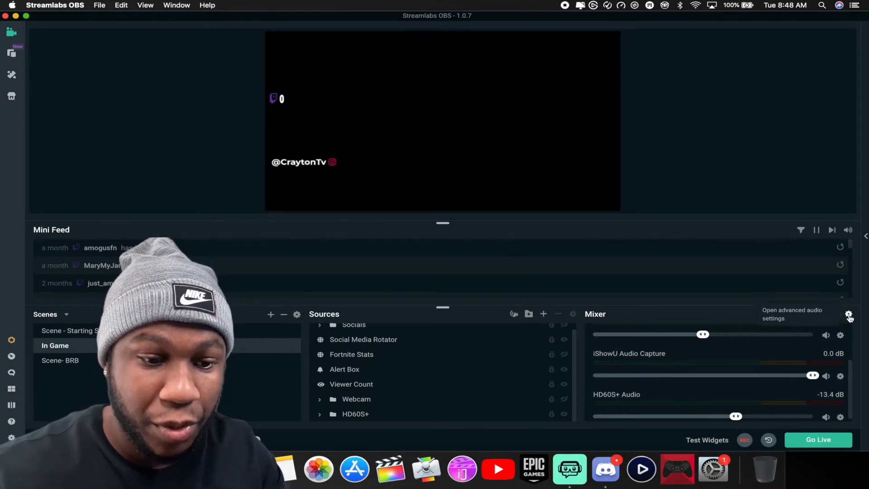
left_click(847, 314)
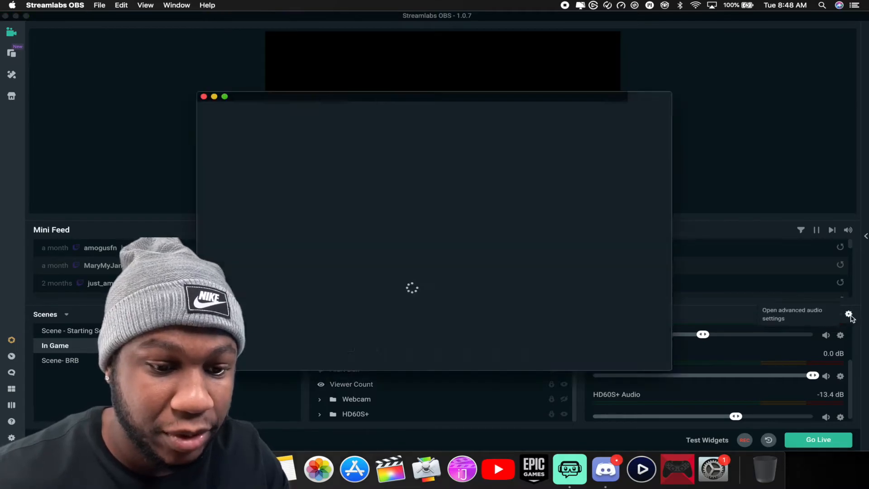
left_click(848, 314)
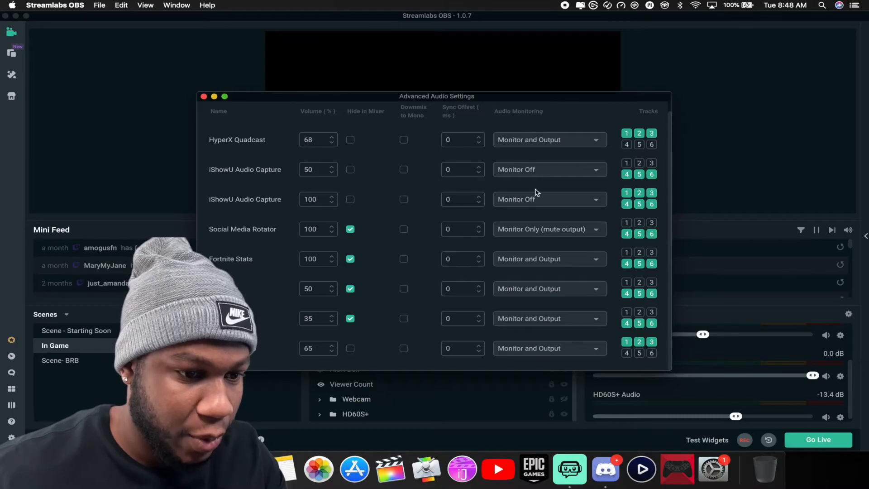
mouse_move(515, 200)
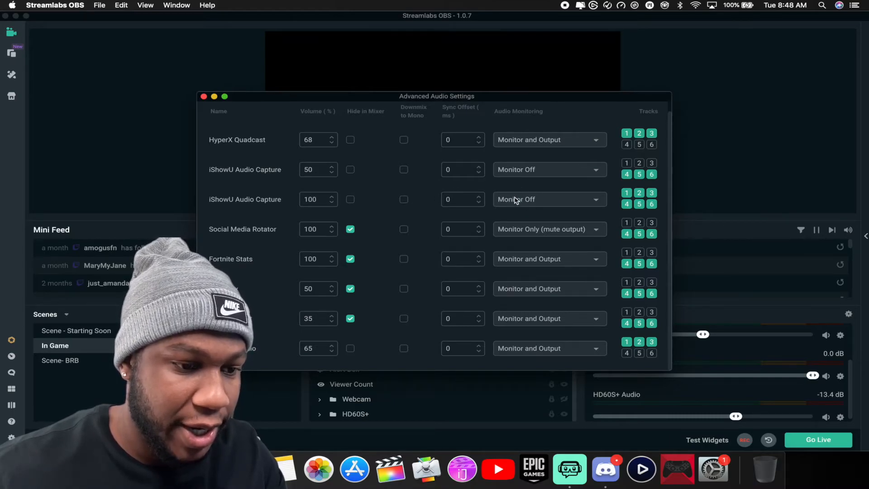
left_click(548, 199)
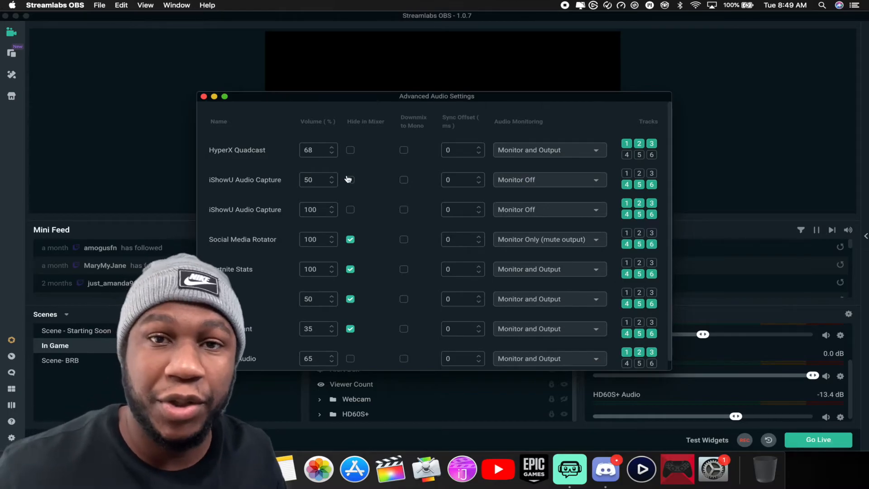
mouse_move(521, 216)
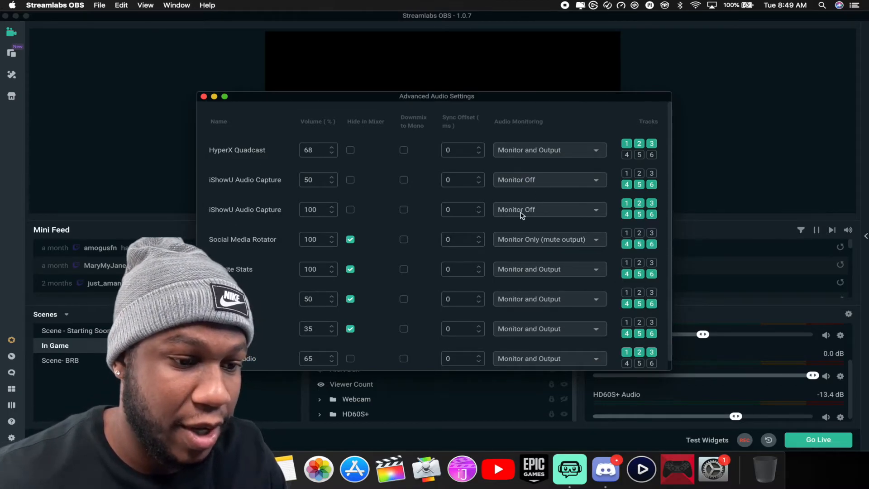
left_click(548, 209)
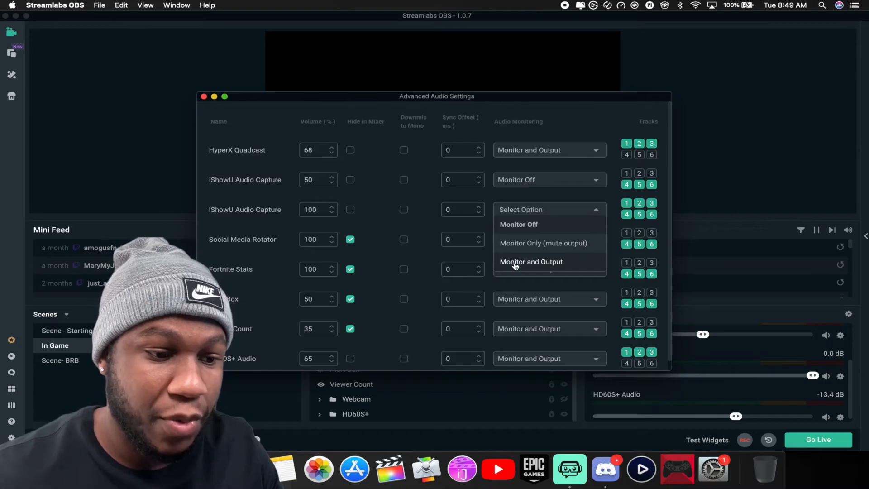
mouse_move(520, 197)
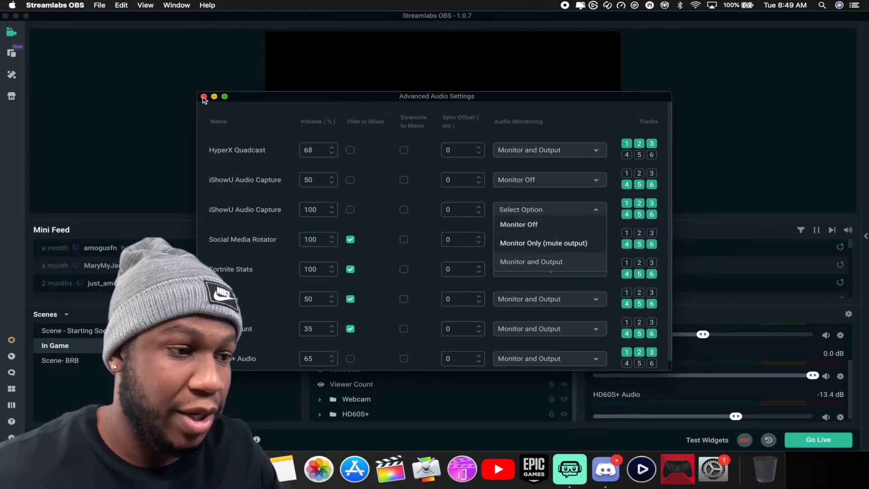
left_click(203, 97)
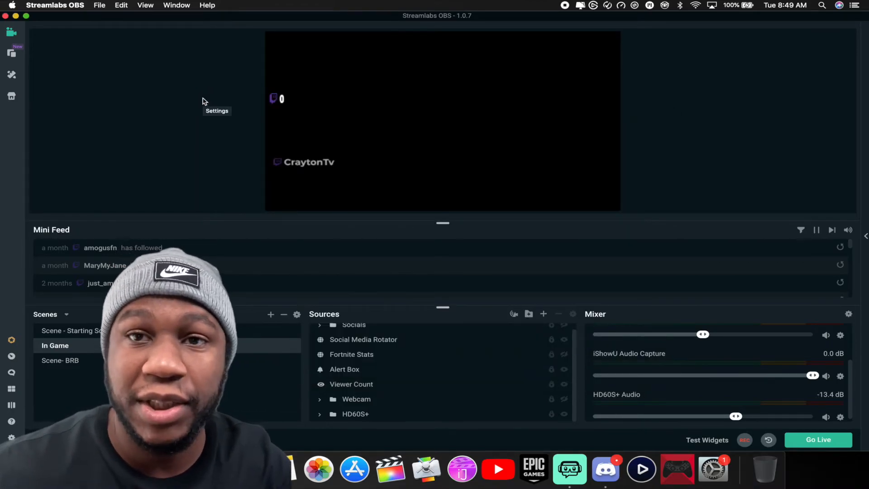